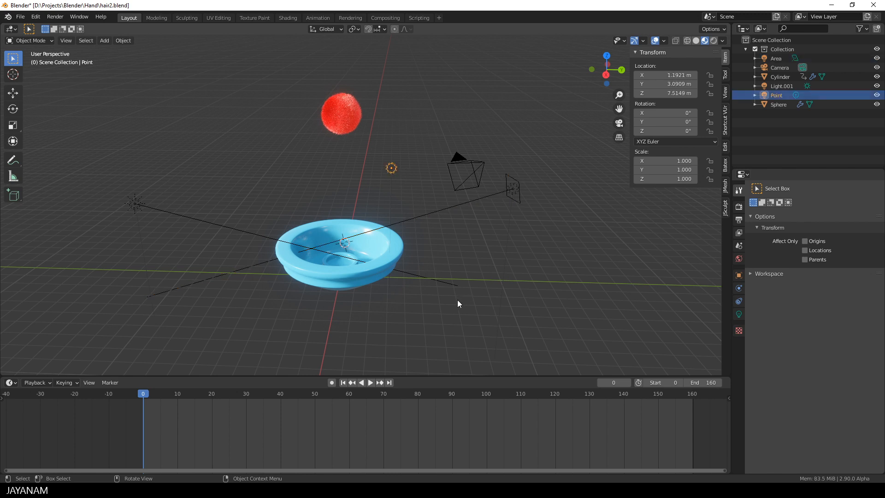
Show the Eevee render settings and confirm Motion Blur is enabled.
click(738, 207)
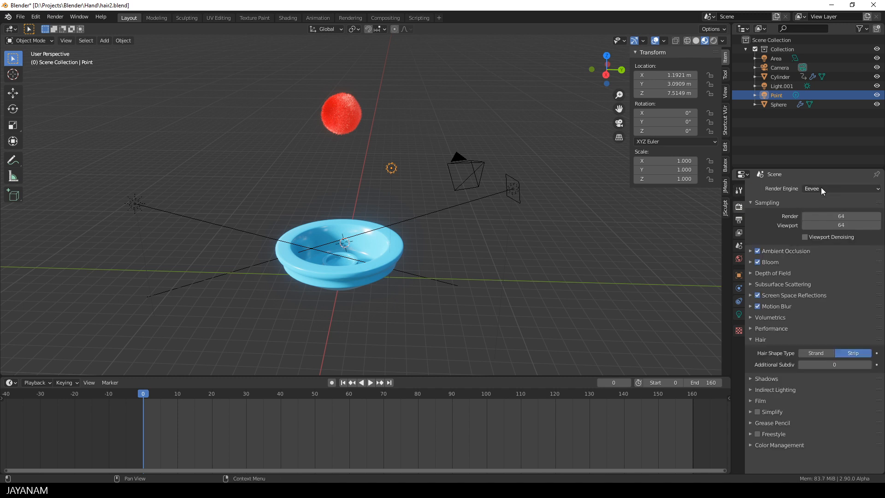
mouse_move(772, 268)
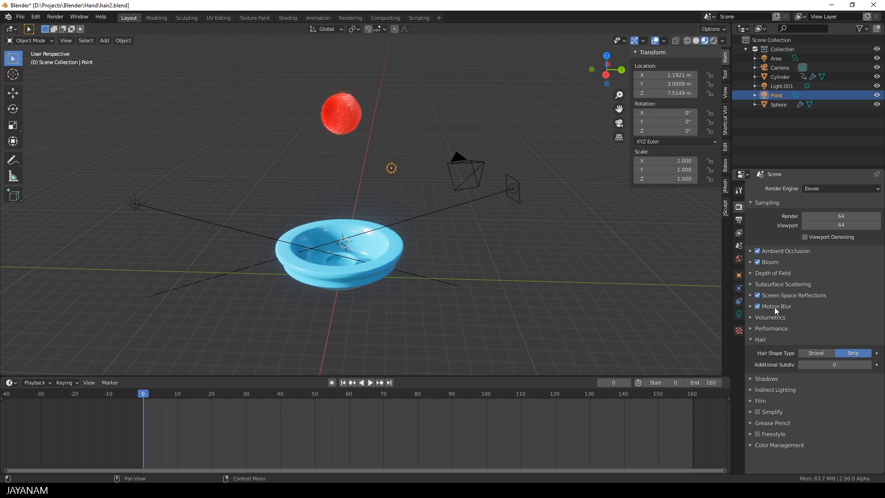
mouse_move(781, 358)
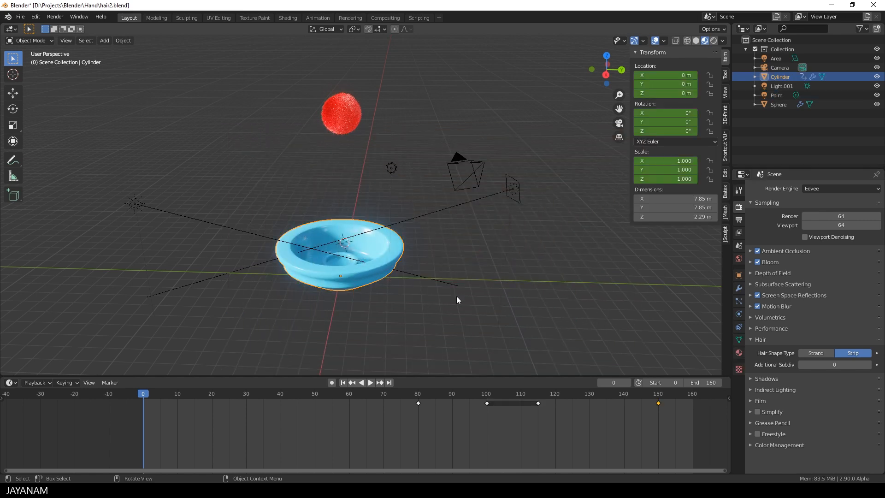
Inspect the bowl's Principled BSDF material and its blue base colour.
key(Tab)
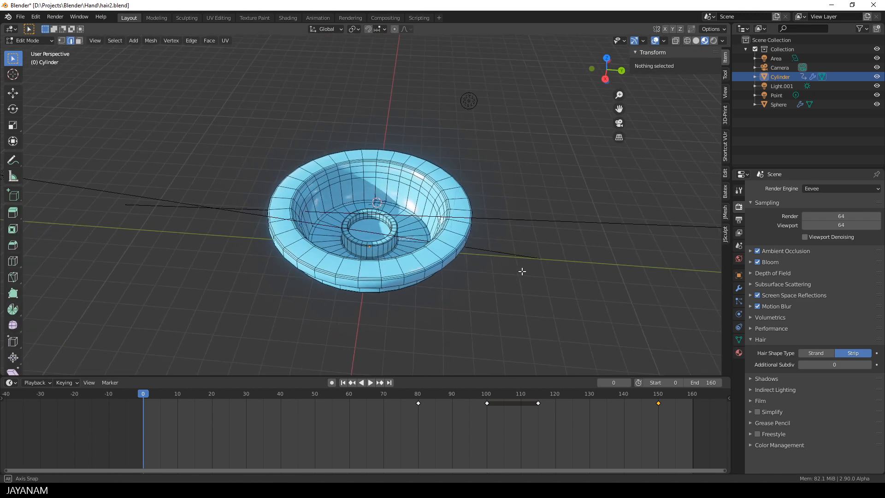
click(738, 352)
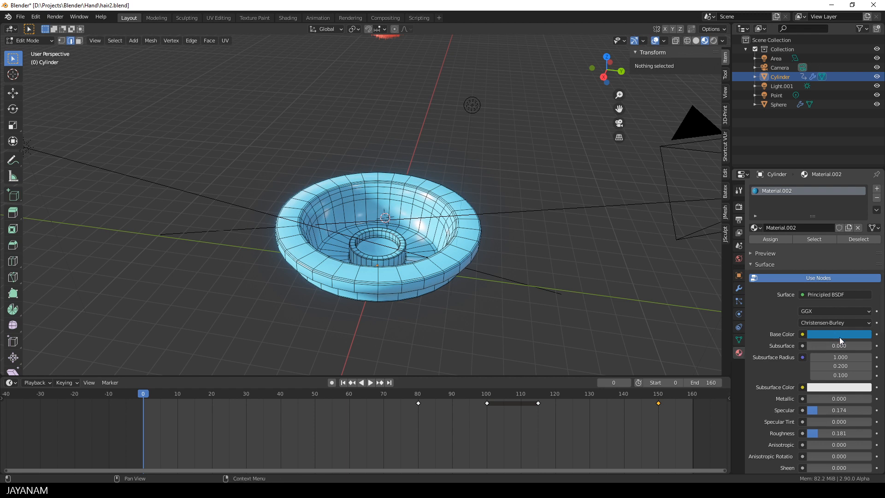
click(839, 333)
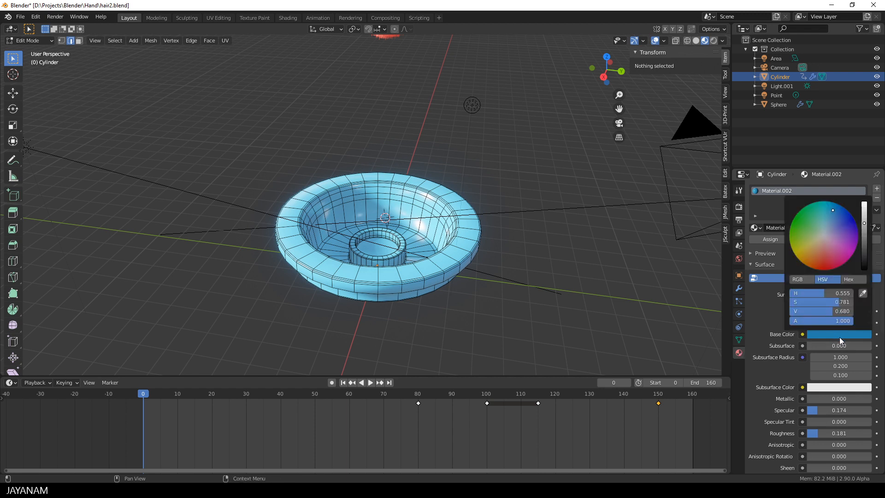
key(Tab)
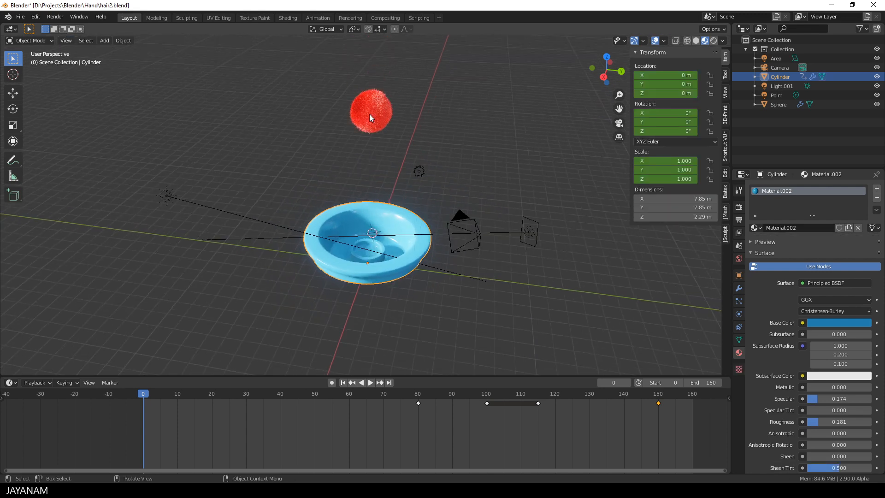
Check the sphere's matRed material, then select the bowl and preview the fall animation.
click(371, 112)
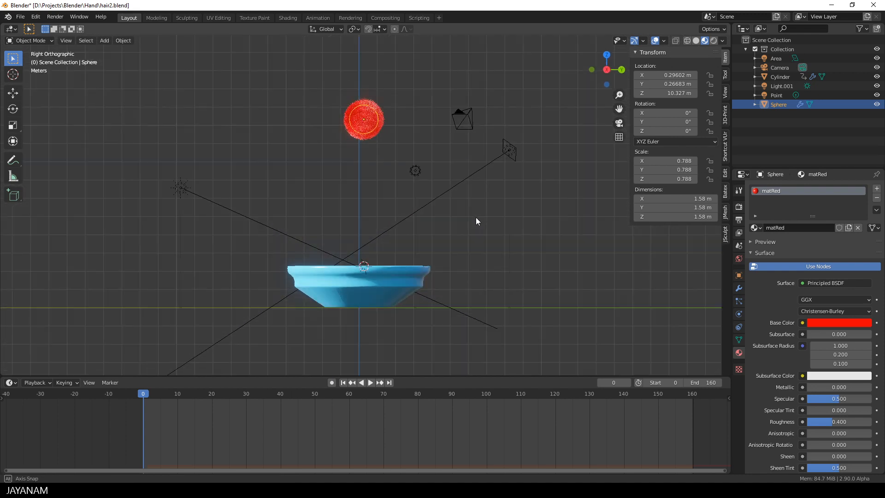
click(366, 383)
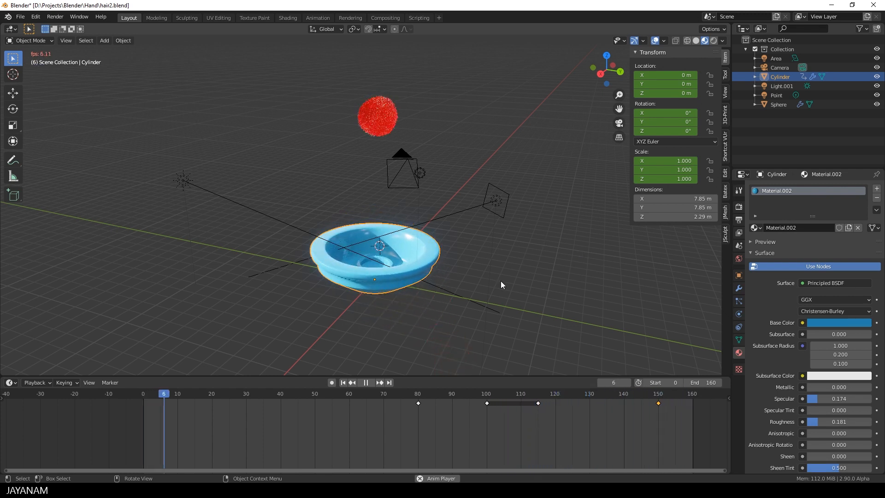
Stop the preview and view the scene through the 50 mm camera.
key(KP_0)
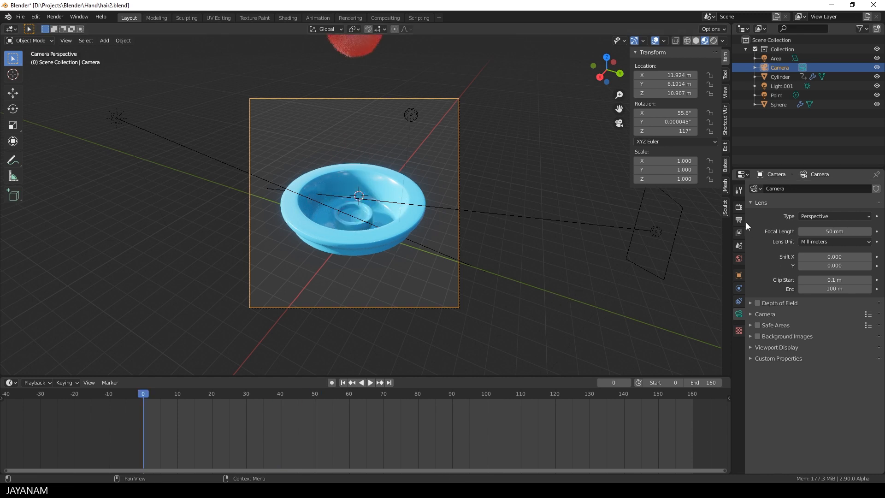
Confirm the output is 540×540, 24 fps H.264 video at Medium quality.
click(739, 220)
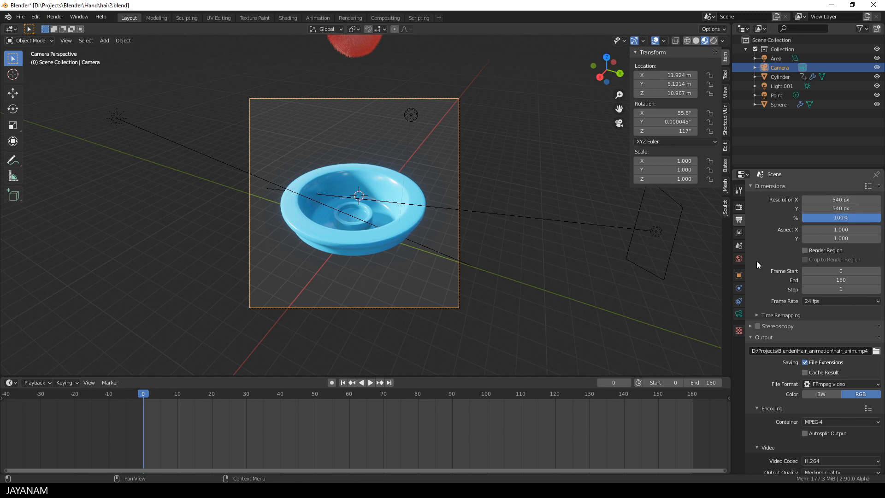
mouse_move(791, 382)
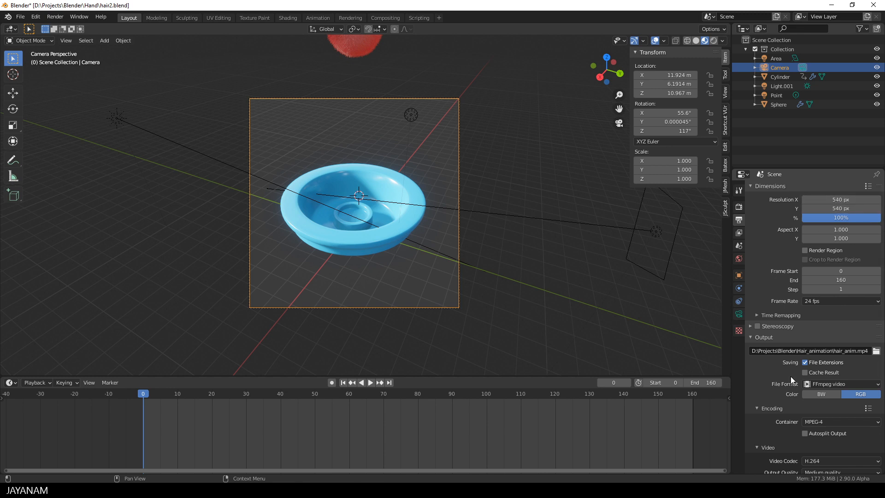
mouse_move(793, 337)
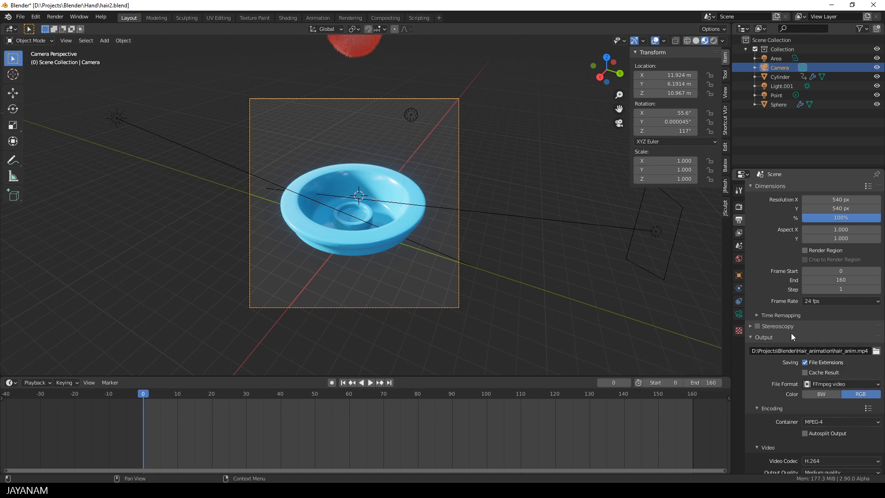
scroll(down, 3)
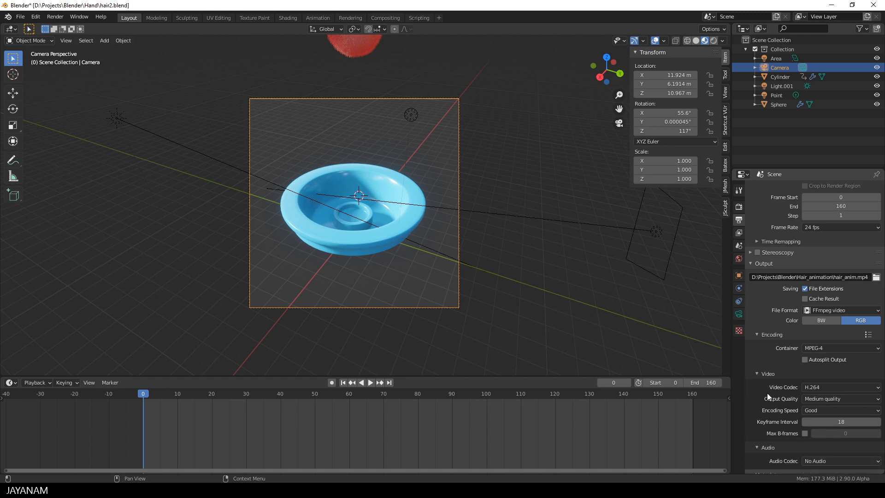
mouse_move(841, 310)
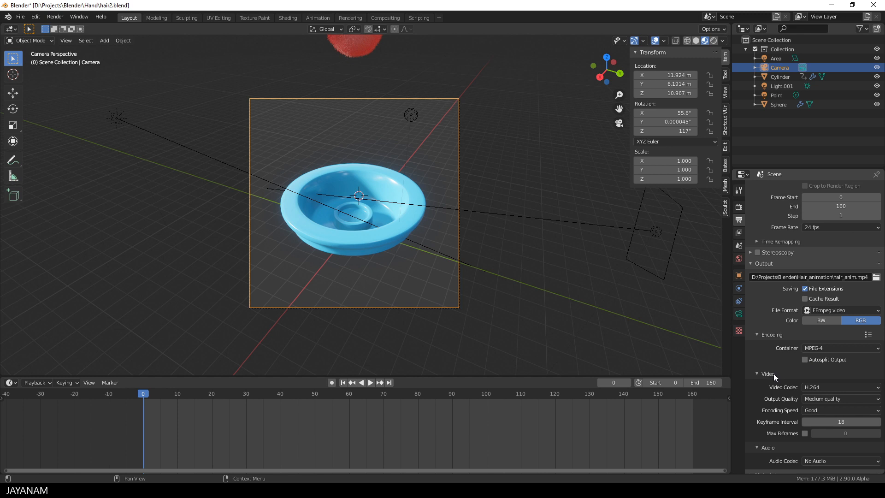
click(840, 399)
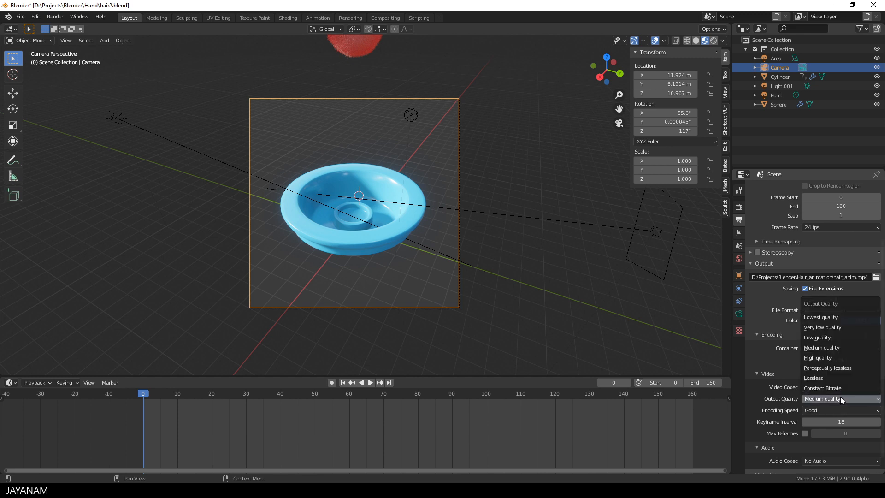
click(817, 358)
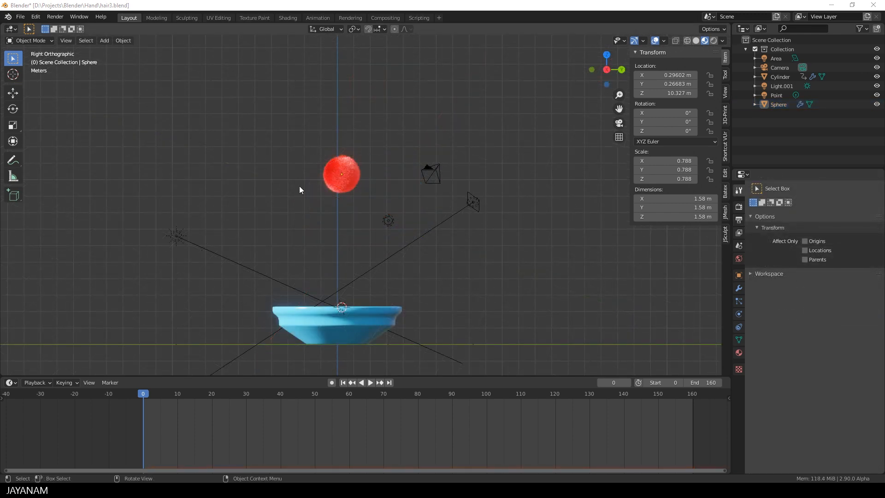
Enable Hair Dynamics on the sphere's hair particle system and expand its settings.
click(340, 174)
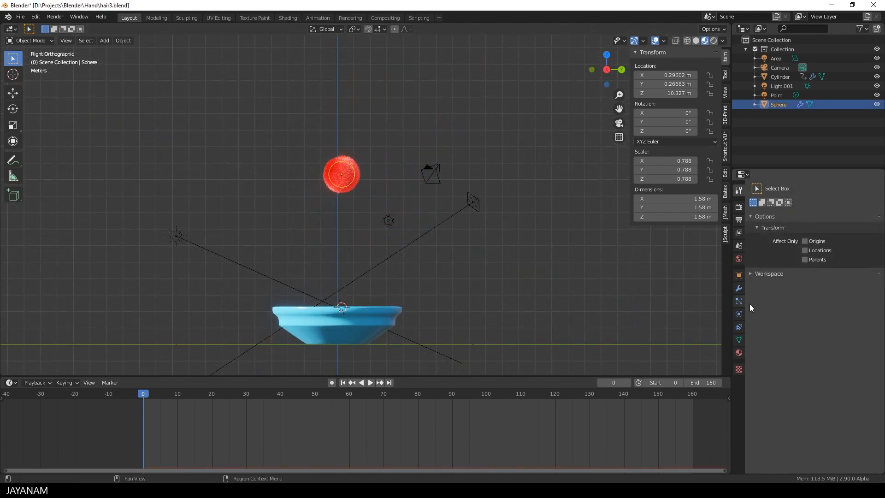
click(738, 301)
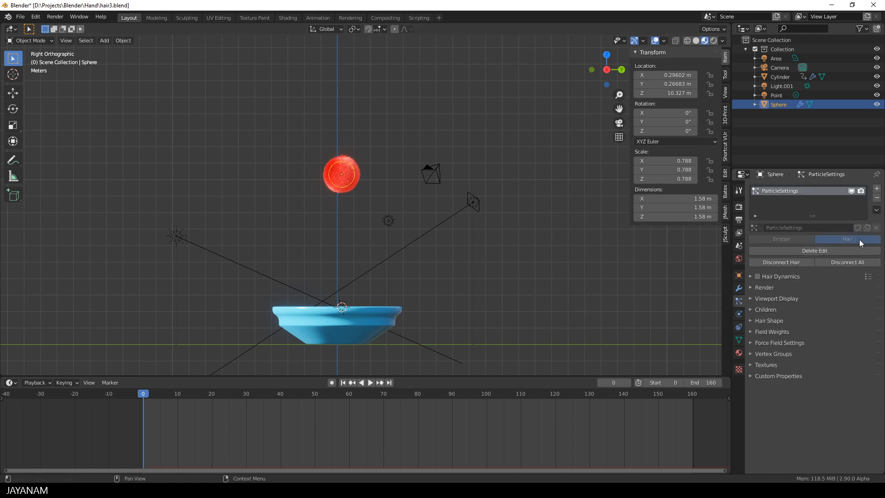
mouse_move(862, 240)
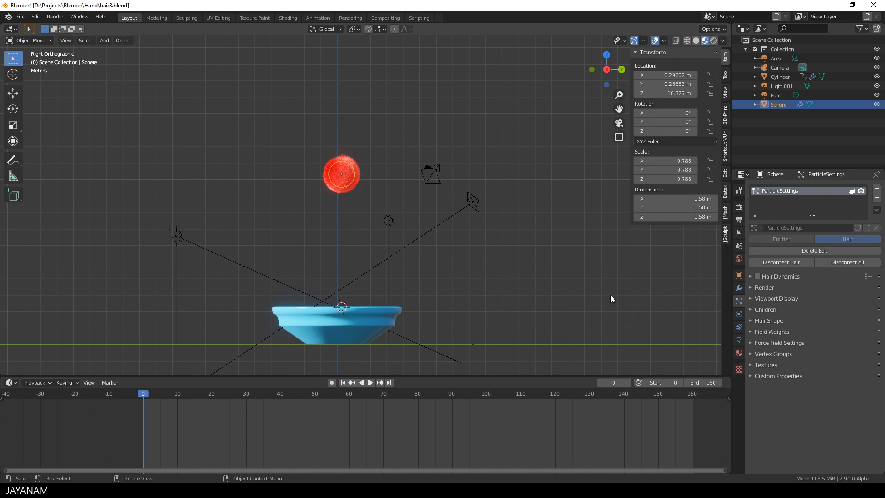
mouse_move(354, 169)
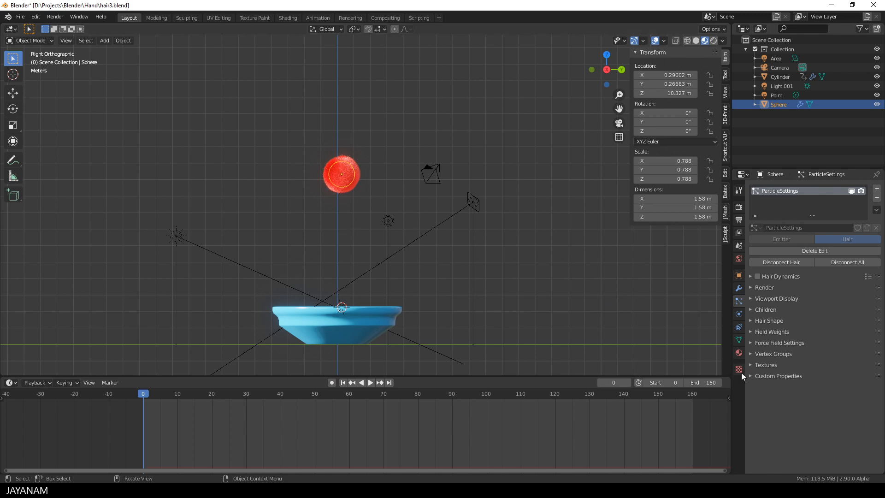
click(757, 276)
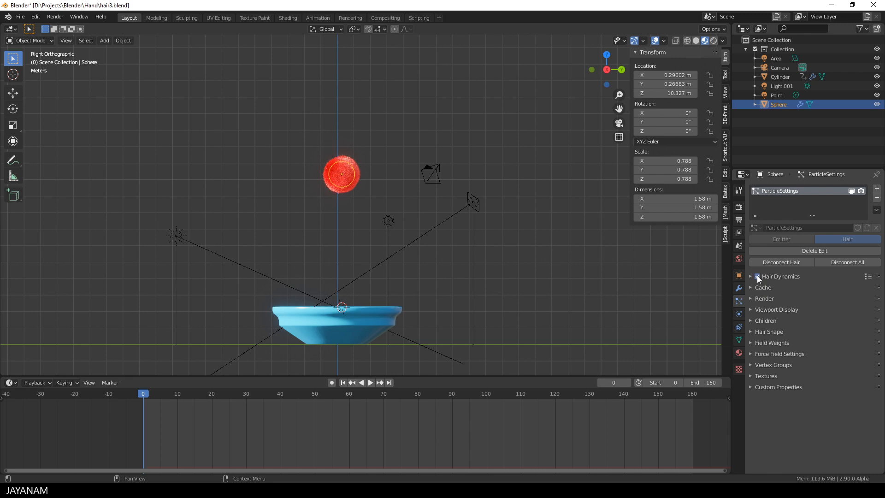
click(758, 276)
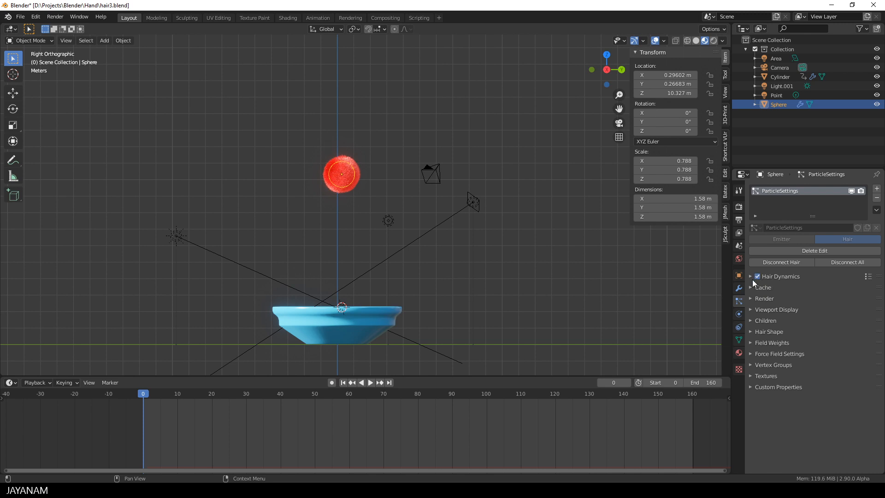
click(750, 276)
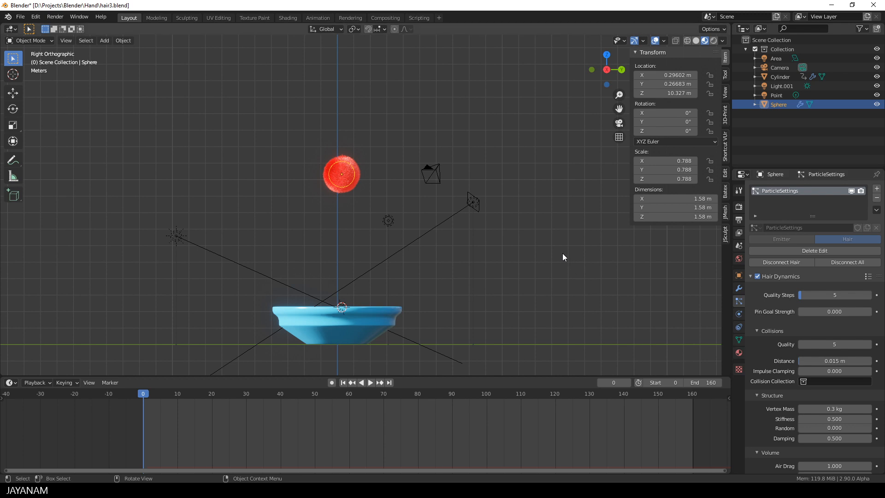
mouse_move(617, 354)
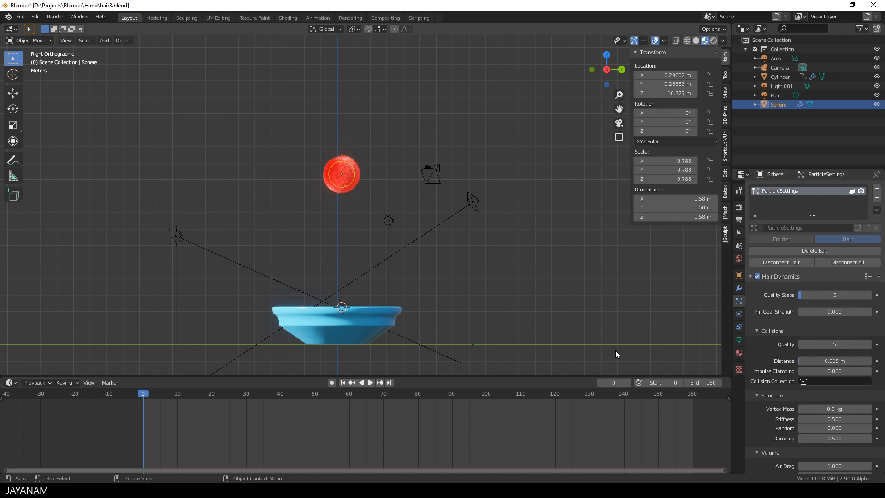
mouse_move(739, 314)
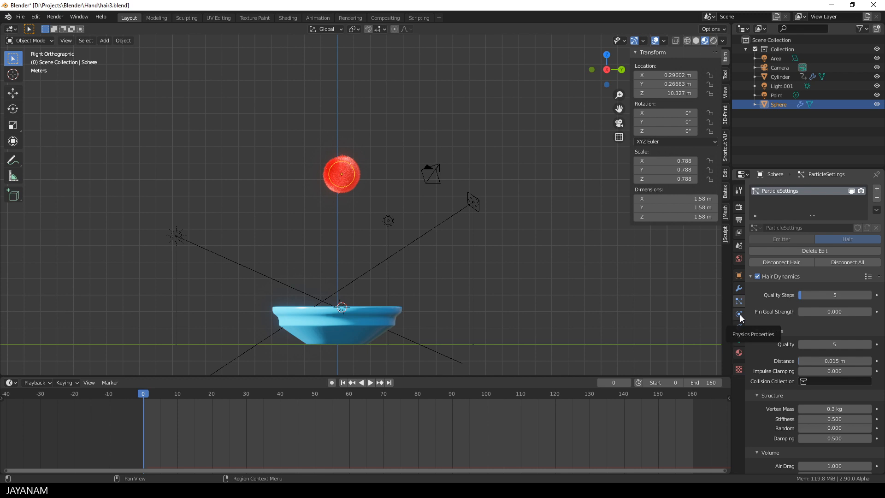
Add Soft Body physics to the sphere and briefly preview the simulation.
click(739, 314)
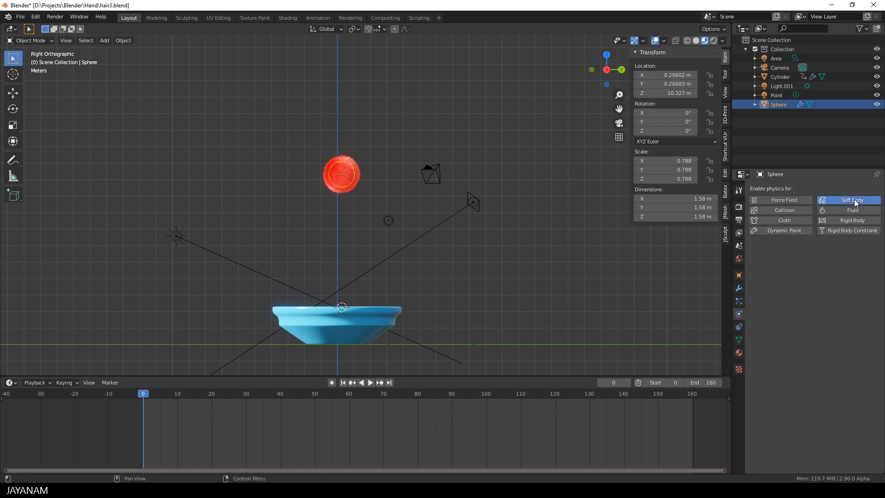
click(848, 200)
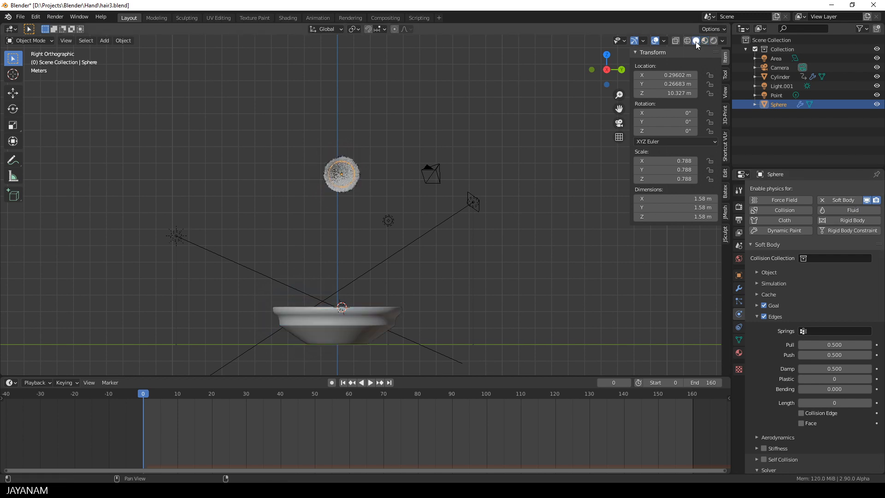
mouse_move(370, 383)
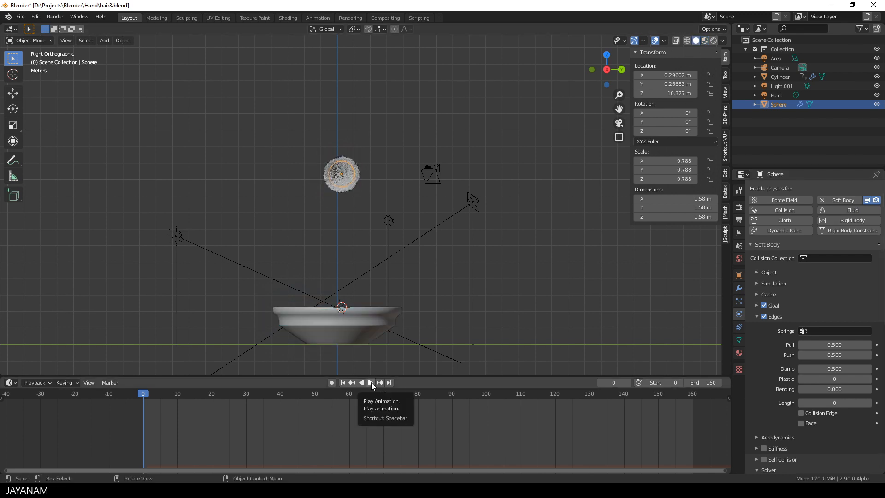
click(371, 383)
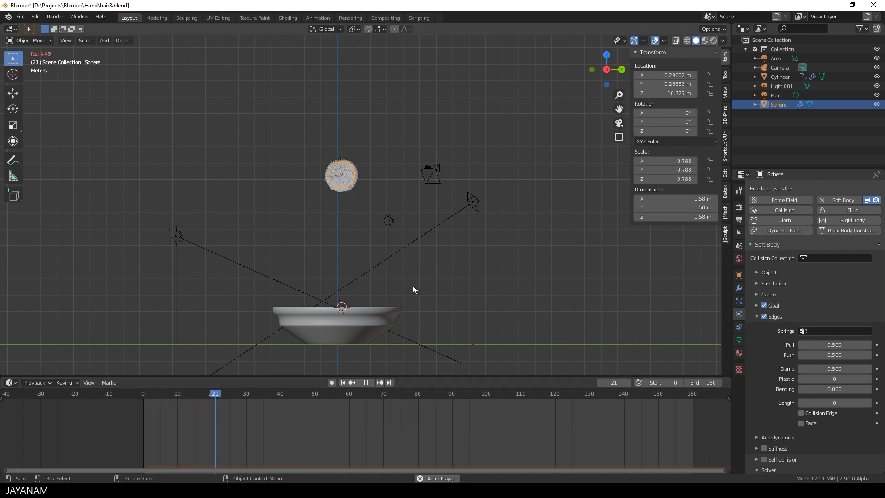
click(260, 393)
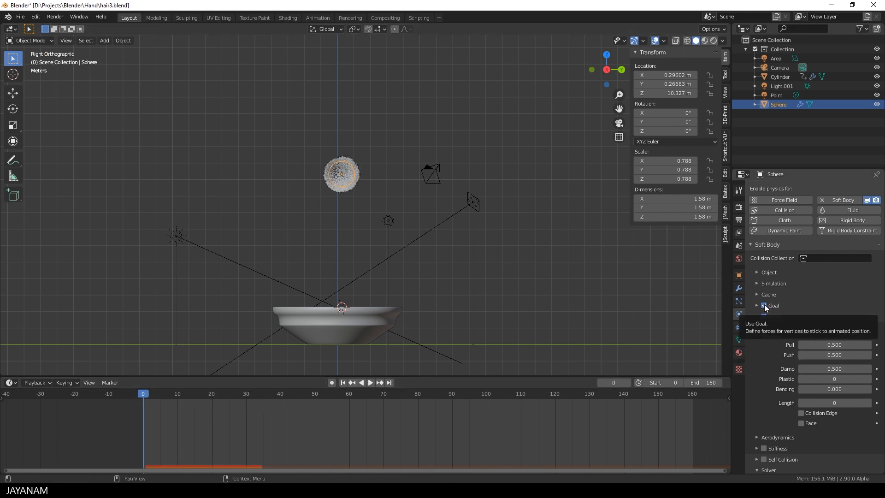
Switch off the soft body Goal so vertices are no longer pinned.
click(763, 305)
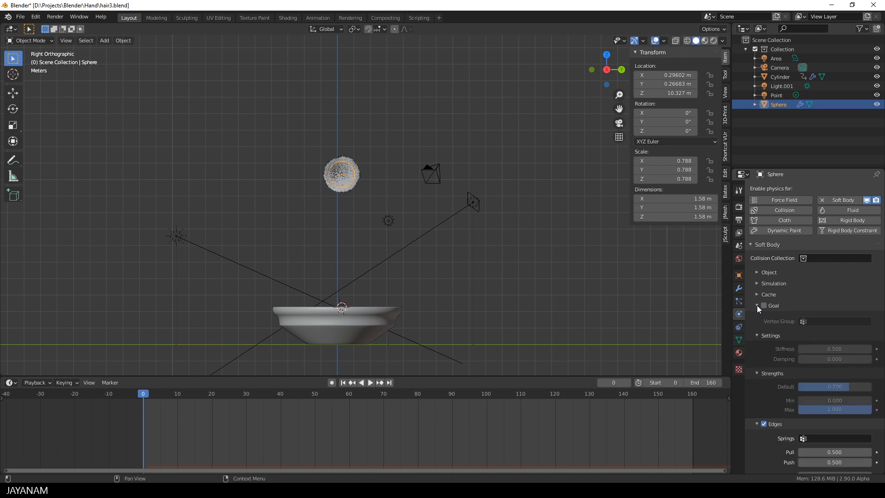
click(757, 306)
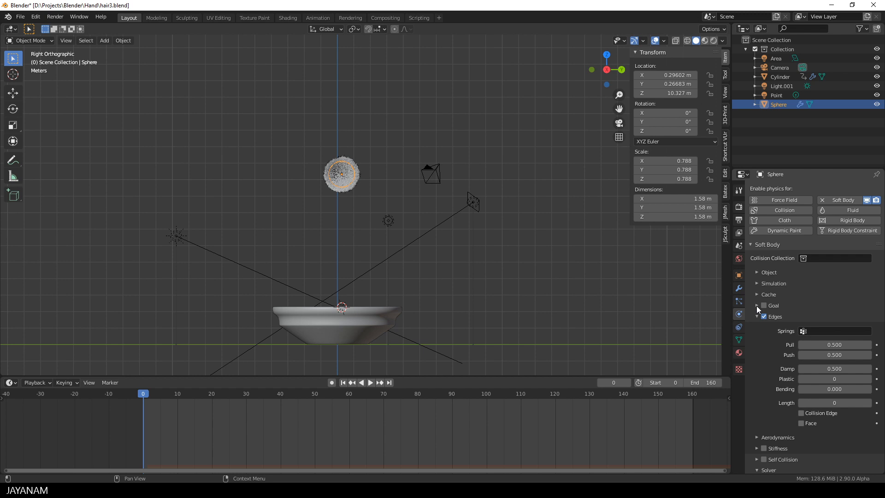
mouse_move(827, 309)
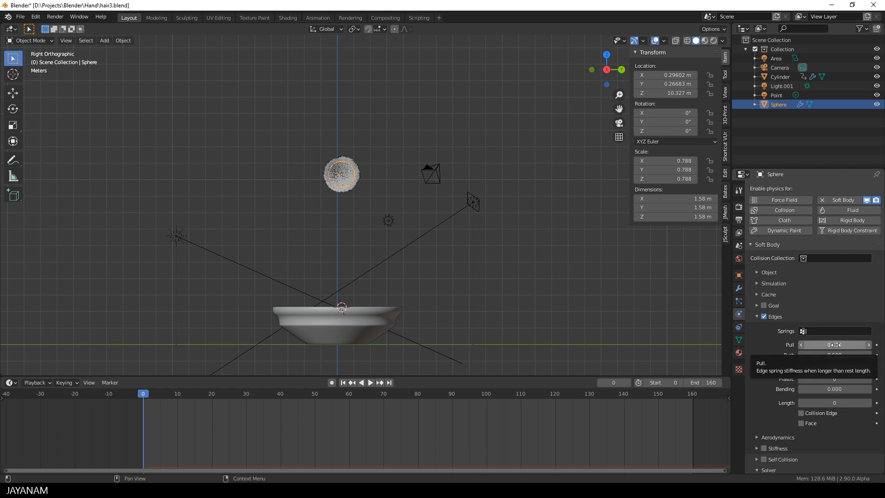
Set soft body edge Pull/Push to 0.800 and Bending to 10.
click(834, 344)
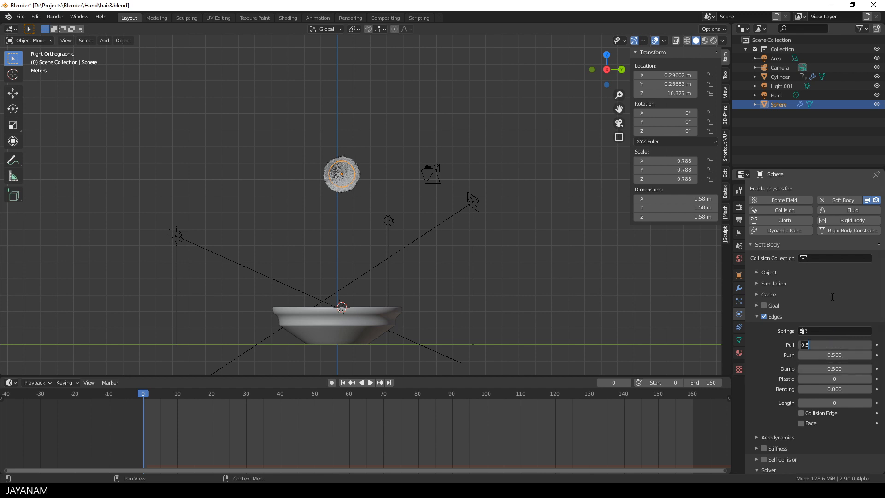
text(0.800)
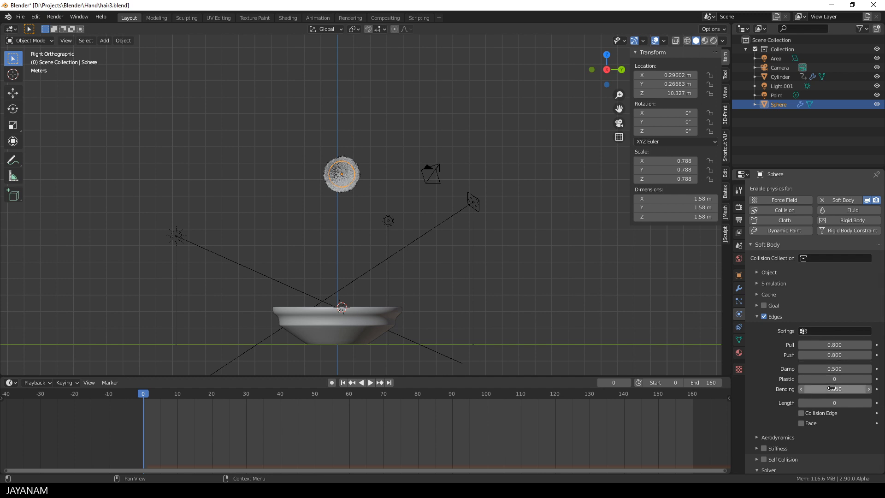
click(835, 389)
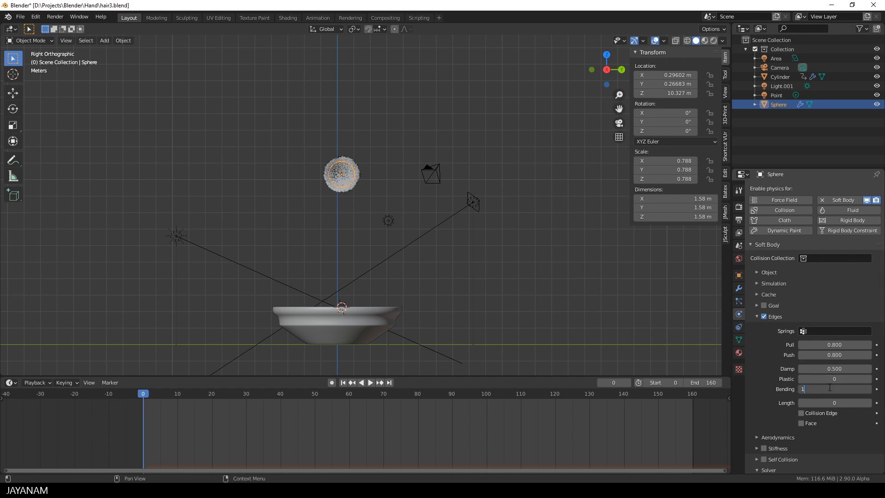
text(10.000)
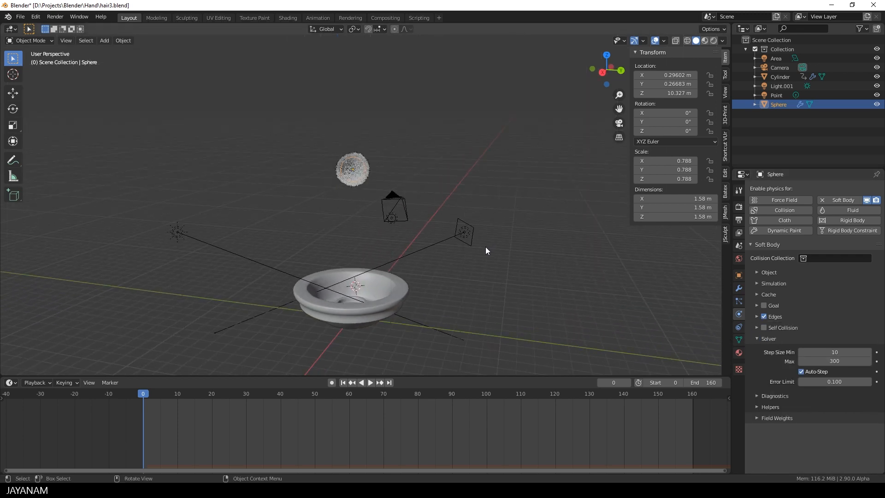
click(371, 382)
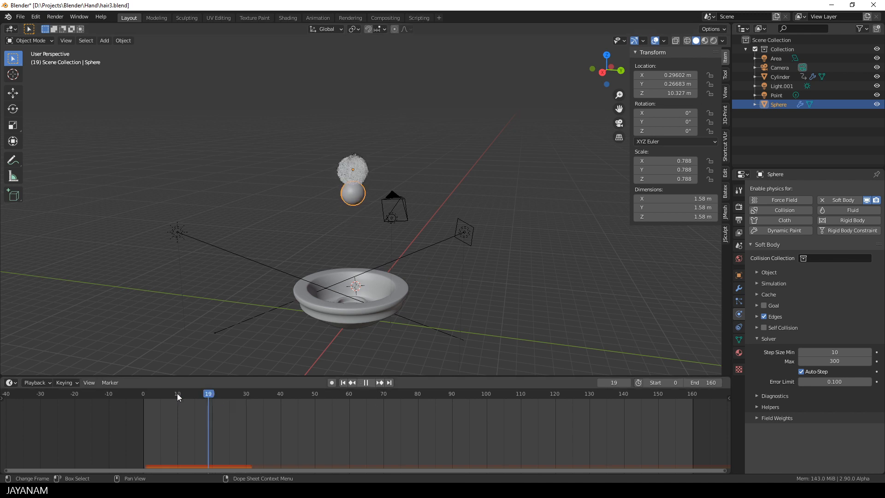
click(343, 383)
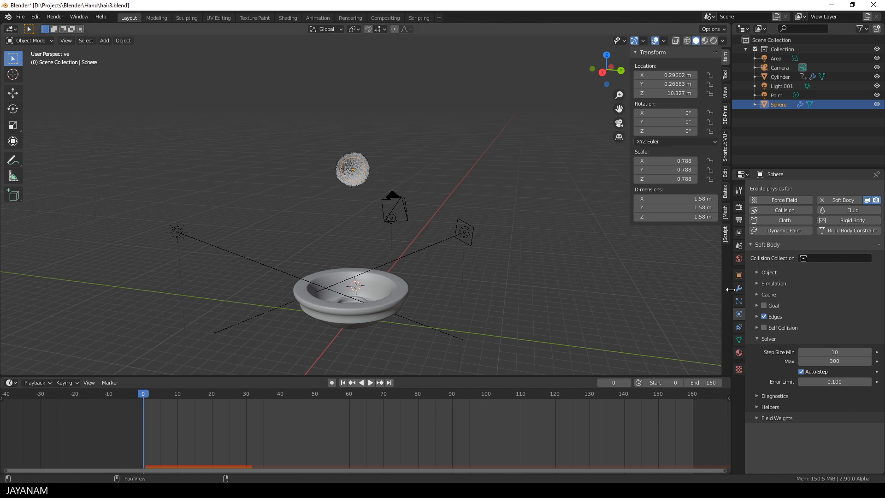
Check Softbody sits before the hair particles in the modifier stack and play the fall.
click(738, 288)
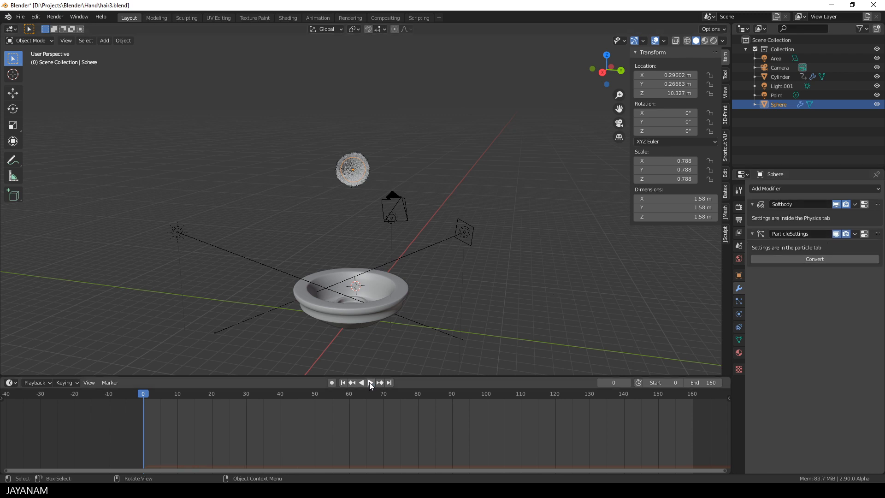
click(370, 382)
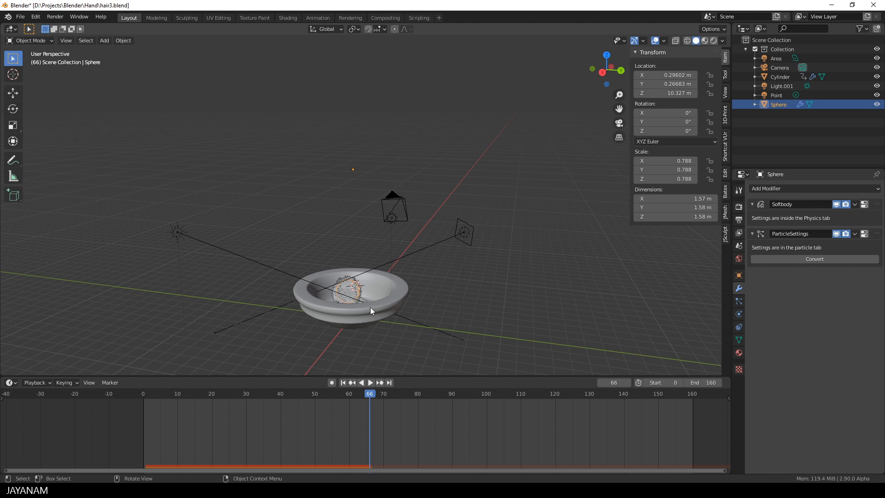
mouse_move(378, 312)
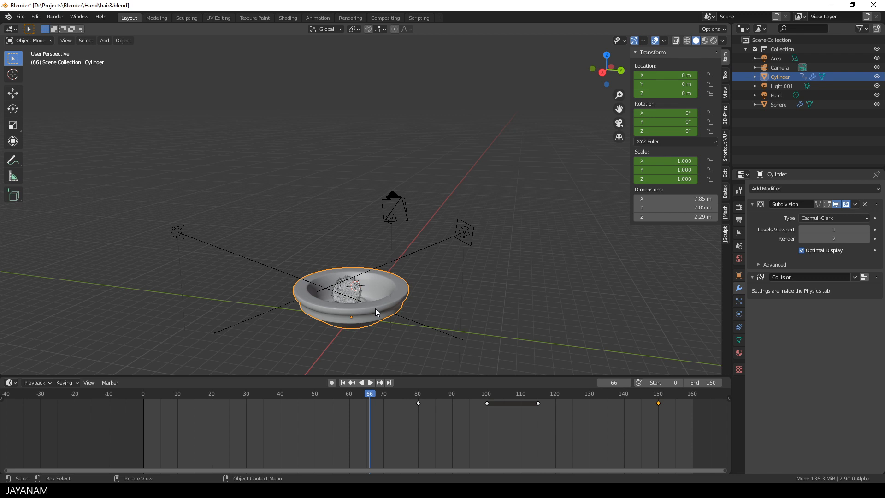
mouse_move(739, 313)
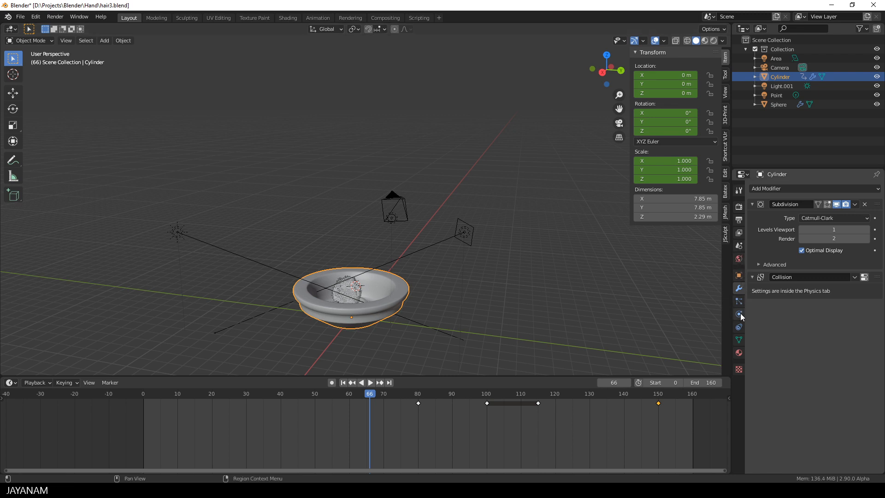
Remove and re-add default Collision physics on the Cylinder bowl, reviewing its Friction.
click(738, 314)
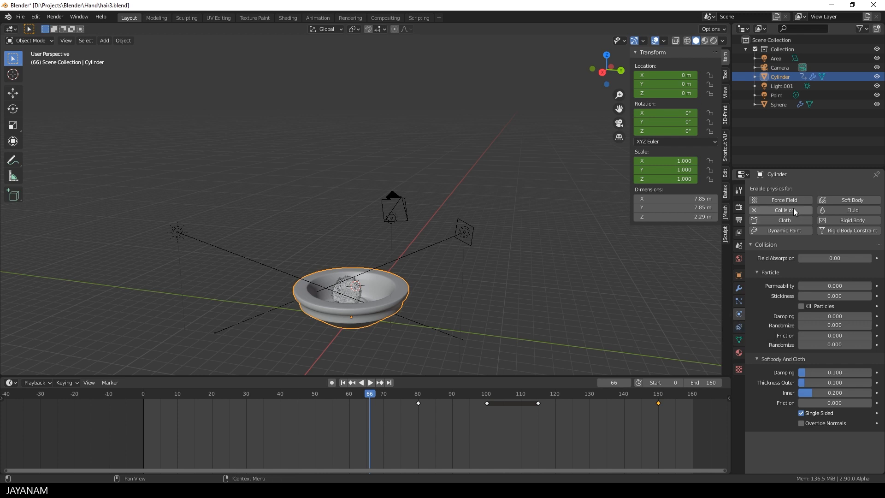
mouse_move(794, 211)
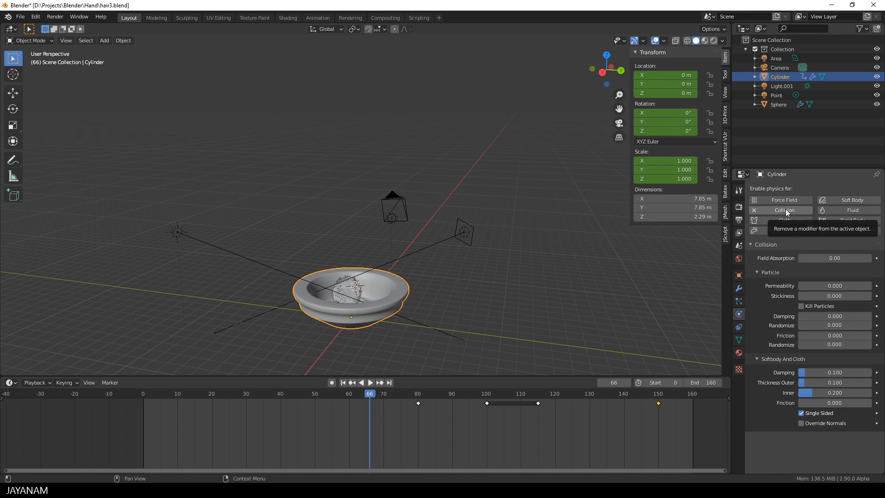
click(779, 210)
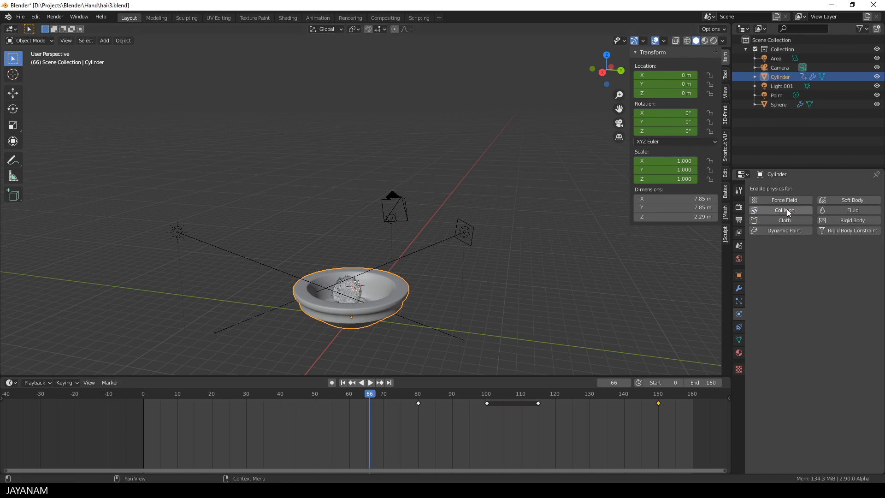
click(784, 210)
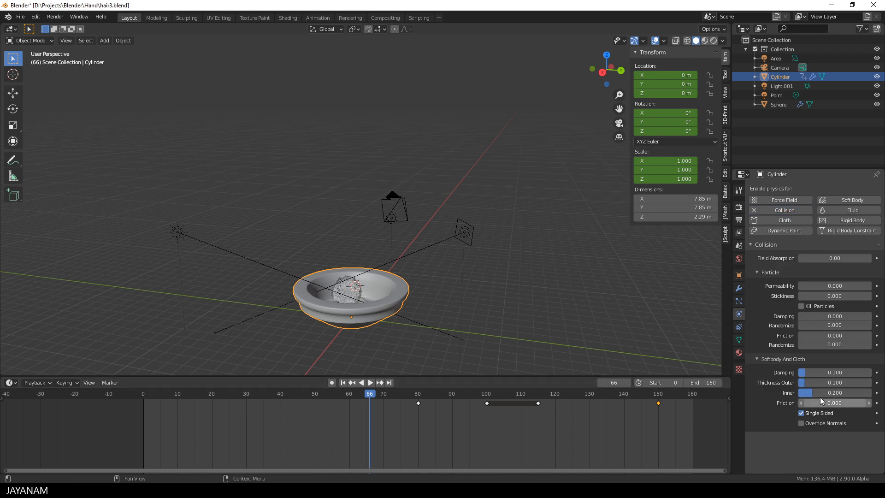
double_click(834, 372)
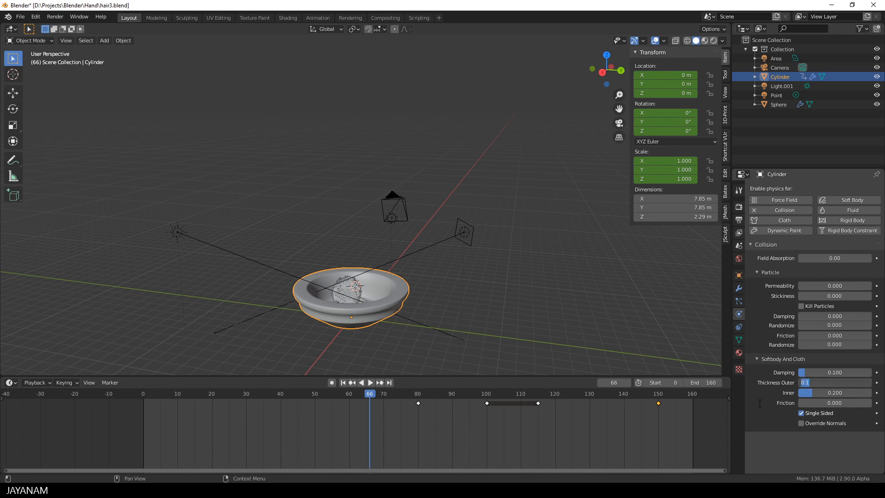
right_click(833, 382)
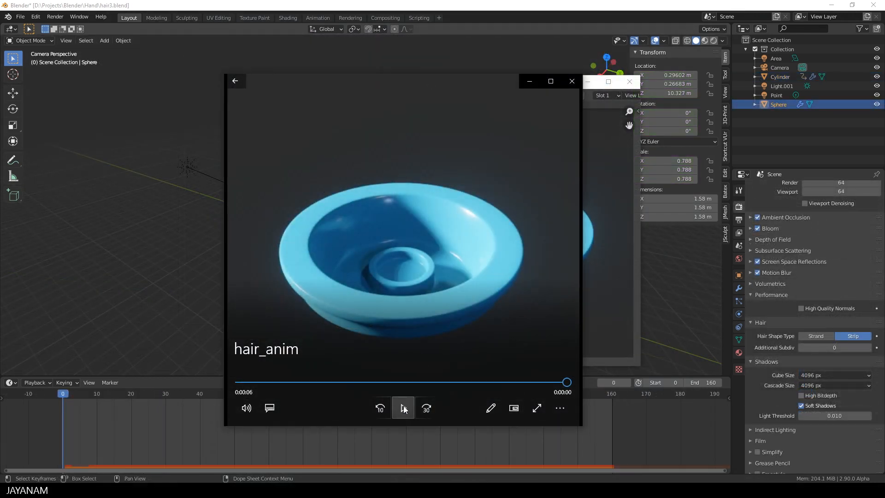
Replay the rendered hair_anim animation in the video player.
click(403, 408)
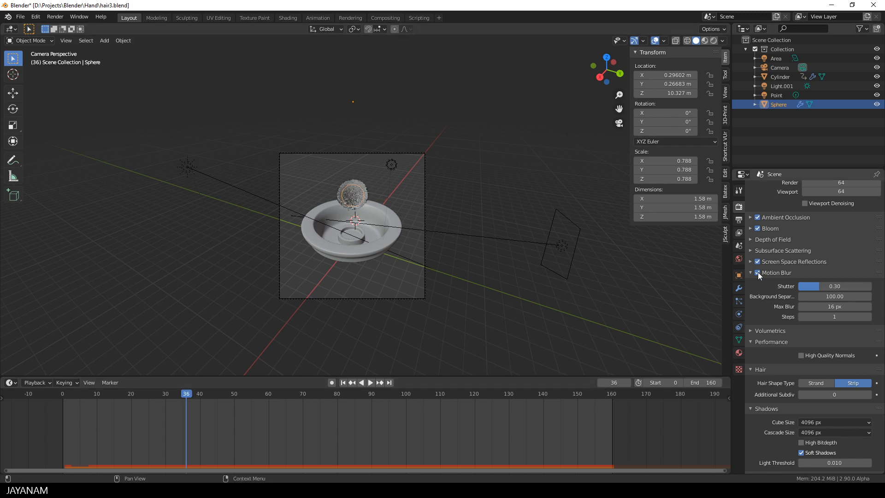
Render frame 36 without Motion Blur for comparison, then re-enable Motion Blur at shutter 0.30.
click(757, 273)
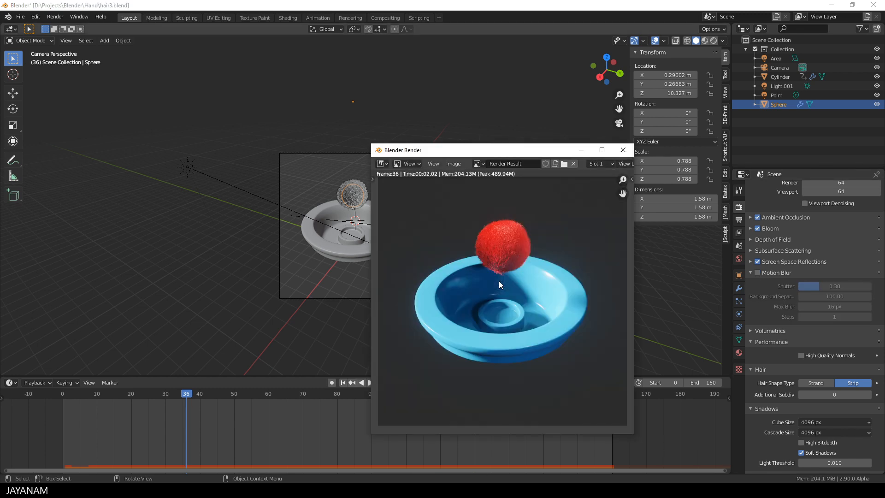
mouse_move(516, 313)
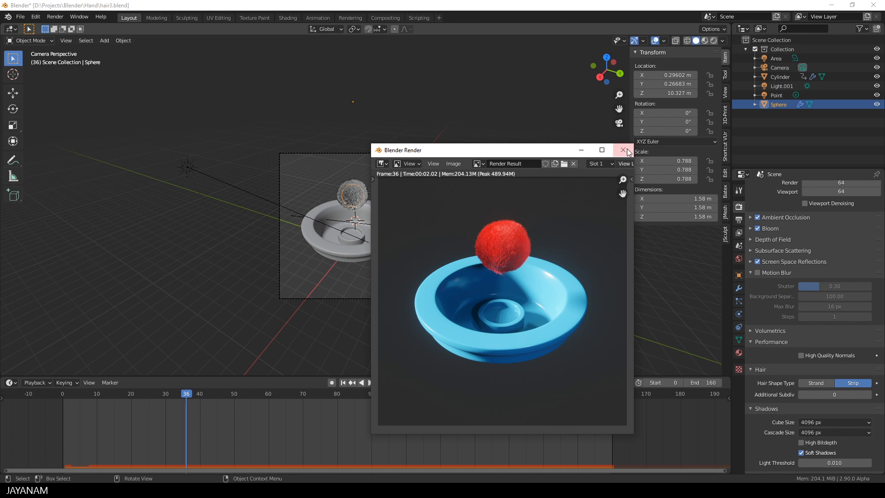
click(623, 150)
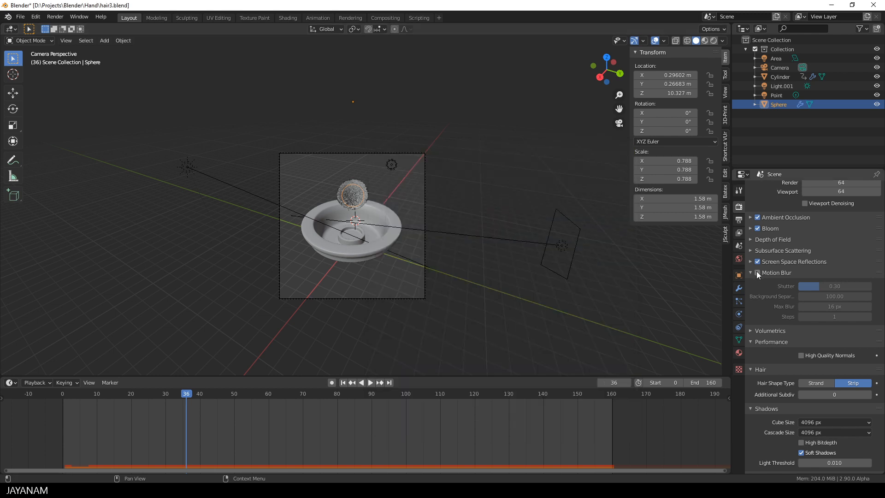
click(757, 273)
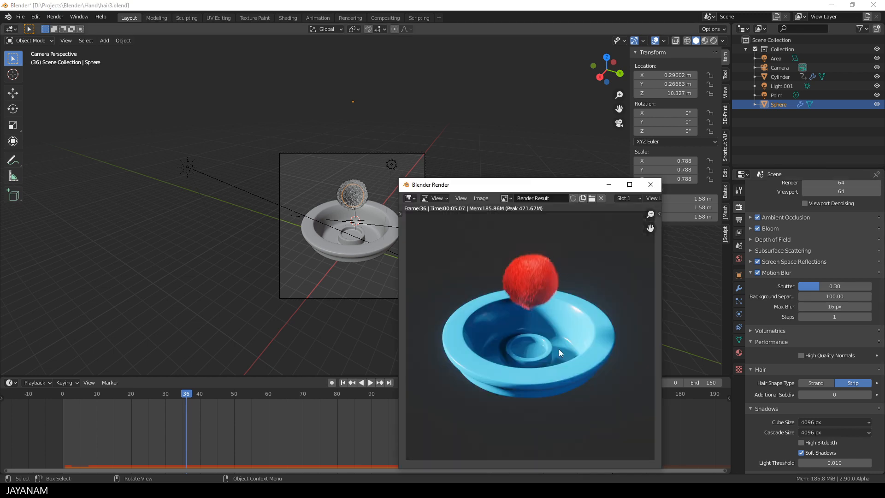
mouse_move(567, 367)
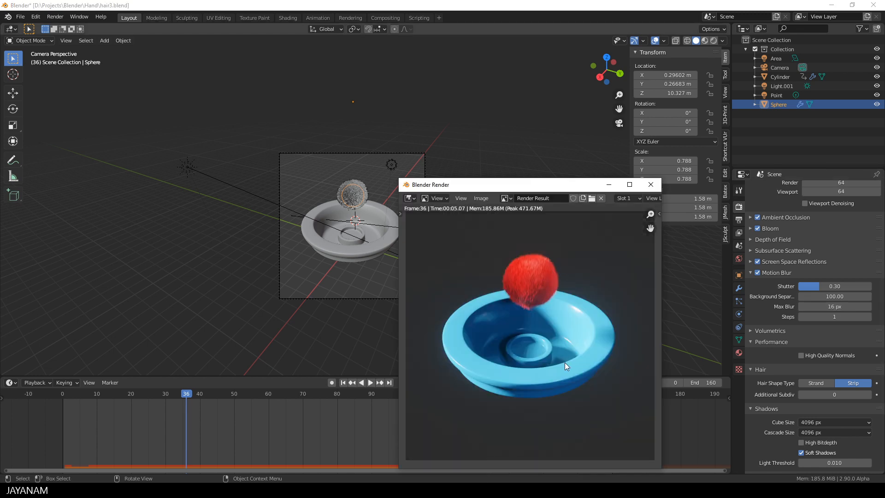
Close the blurred frame-36 render result, returning to the camera view.
click(650, 184)
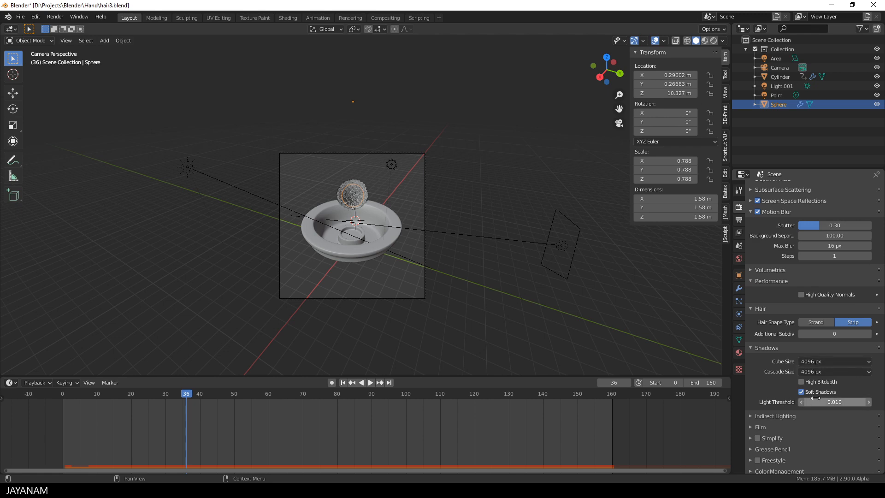
mouse_move(811, 392)
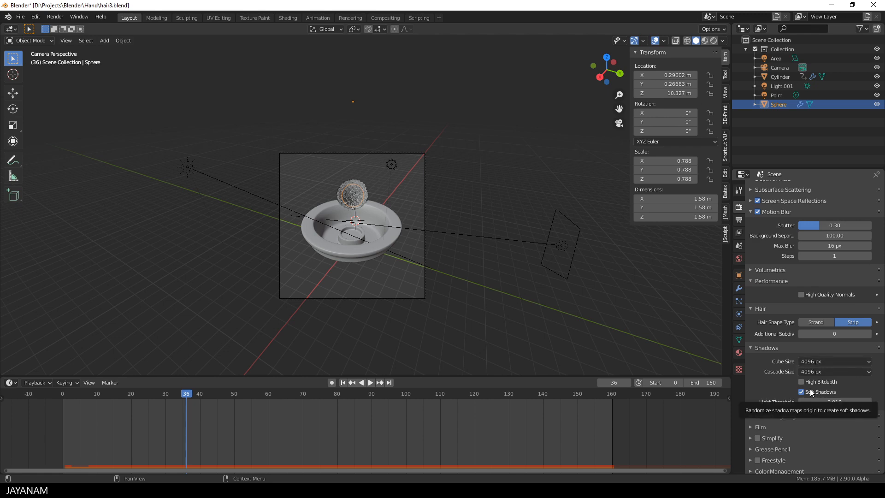